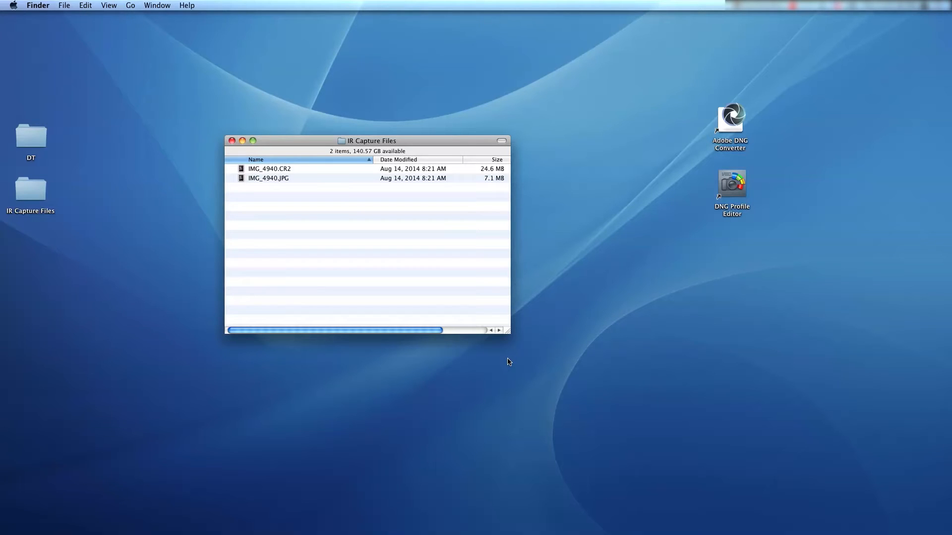
mouse_move(563, 305)
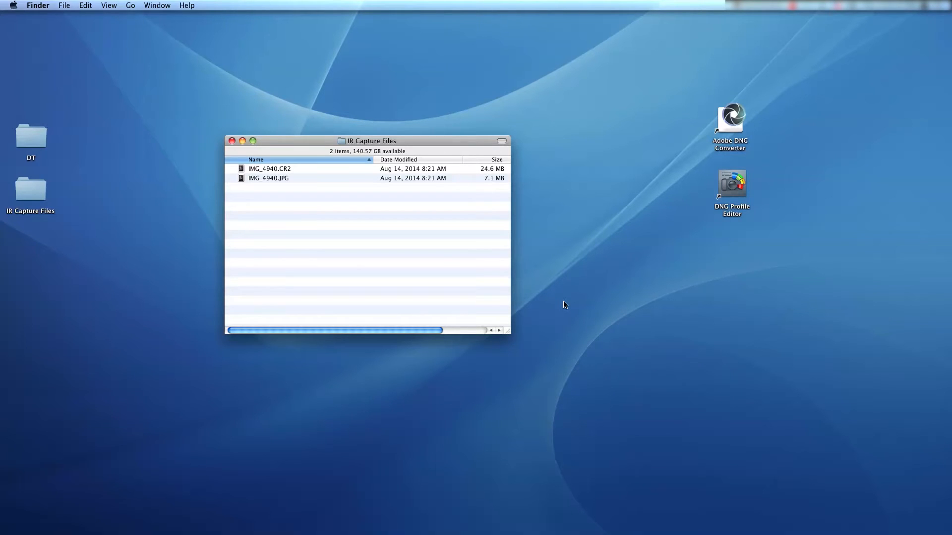
Open the infrared fisheye photo IMG_4940.JPG in Photoshop from Finder.
double_click(268, 178)
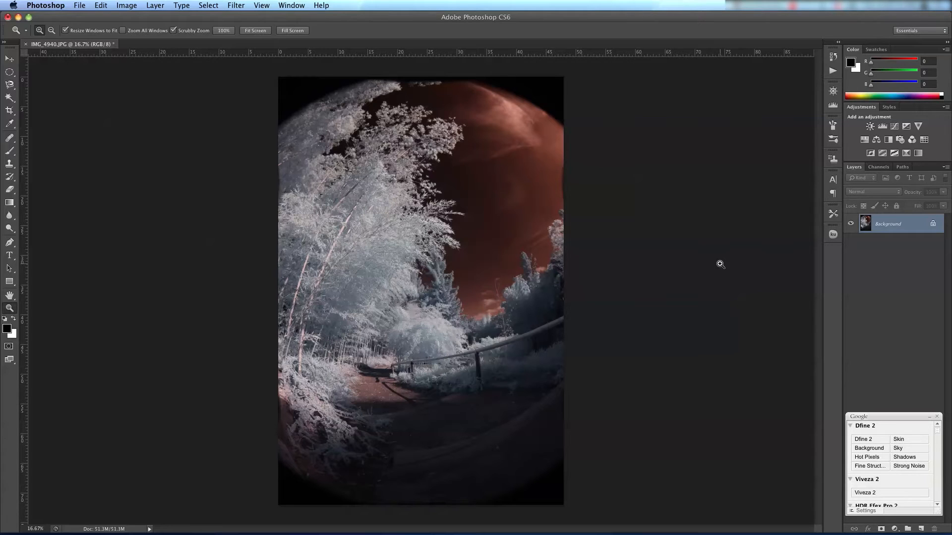
In Channel Mixer, set Red output to Blue 100 and prepare the Blue output for Red 100.
left_click(126, 5)
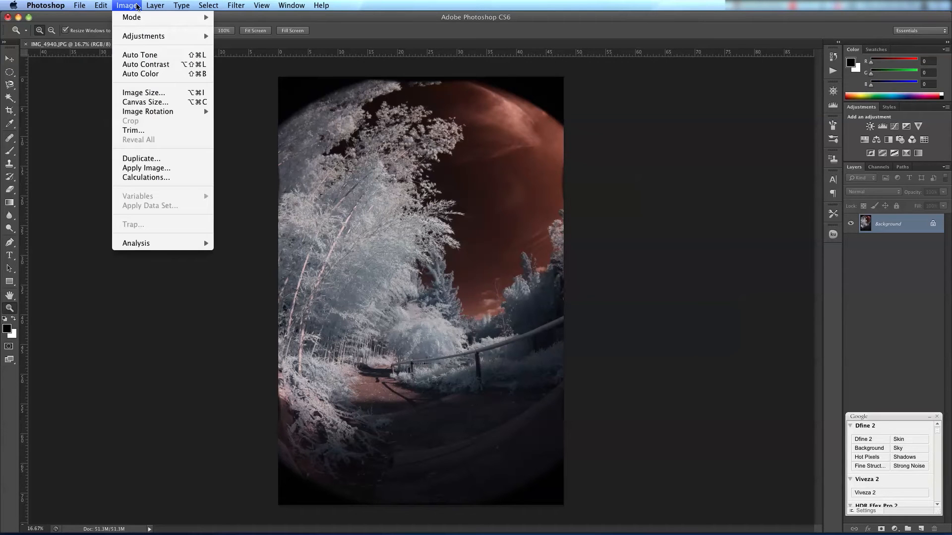
left_click(144, 36)
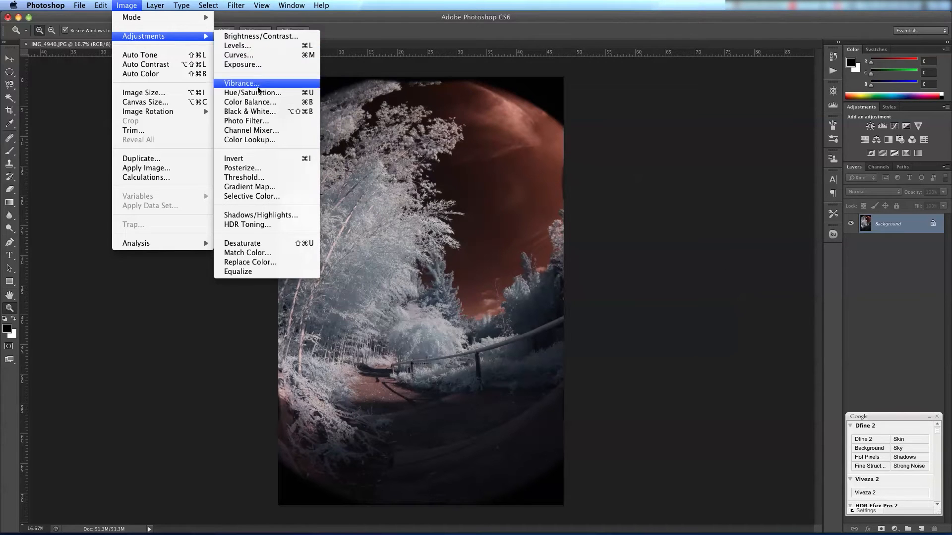
left_click(251, 130)
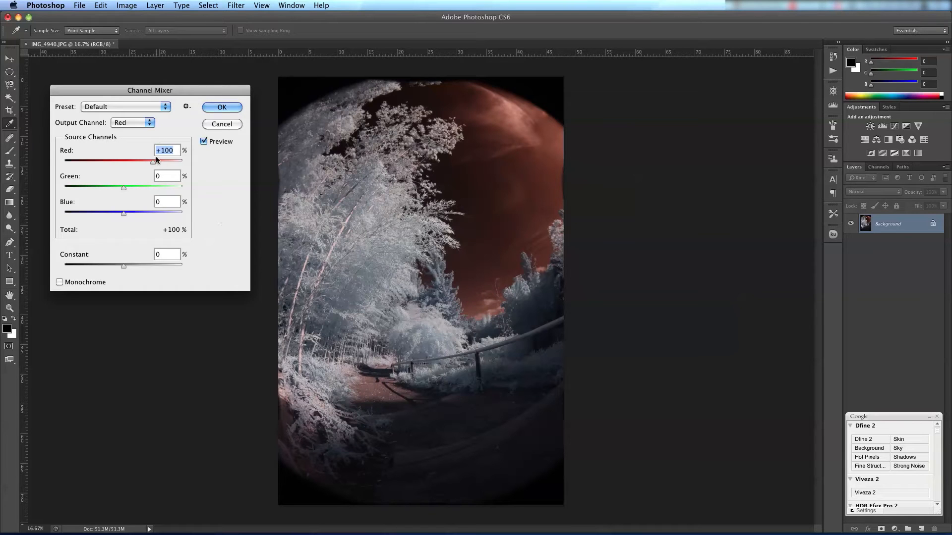
mouse_move(111, 126)
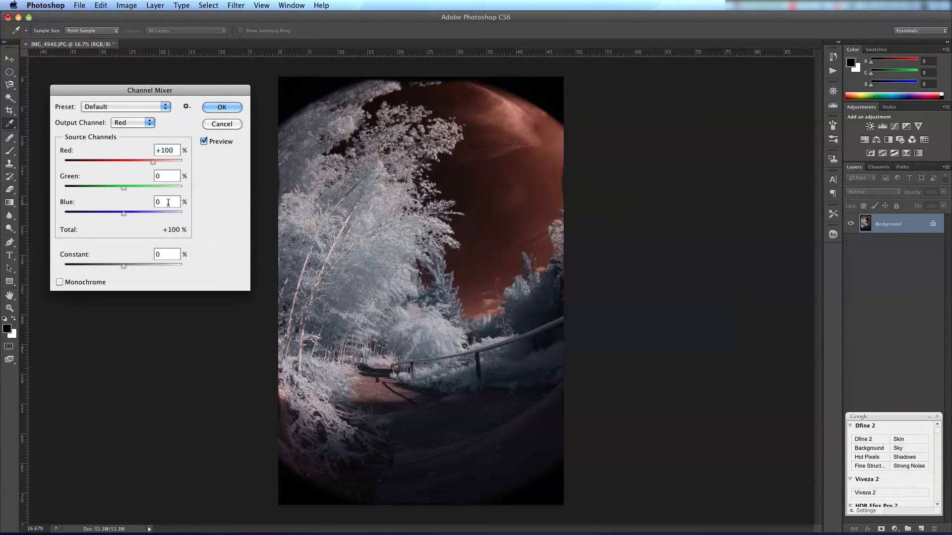
mouse_move(167, 202)
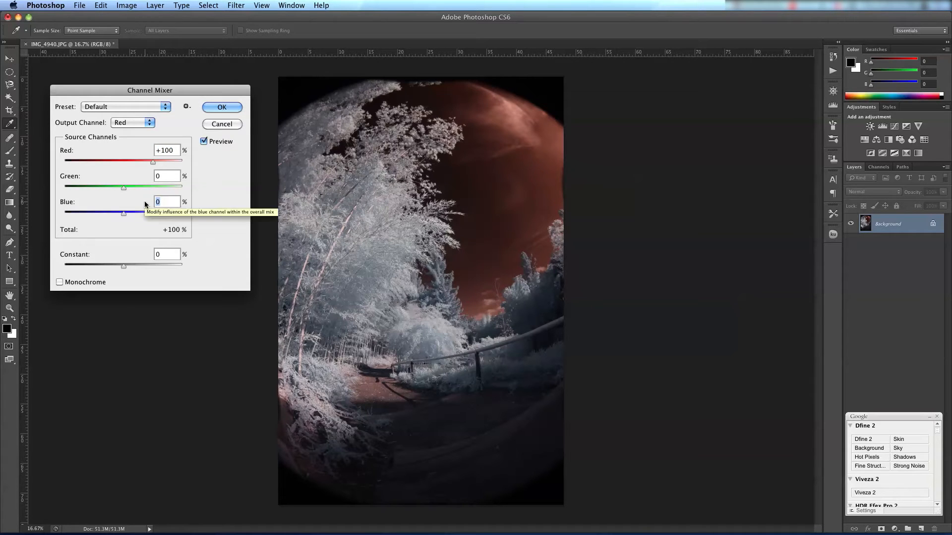
type("100")
left_click(167, 149)
type("+0")
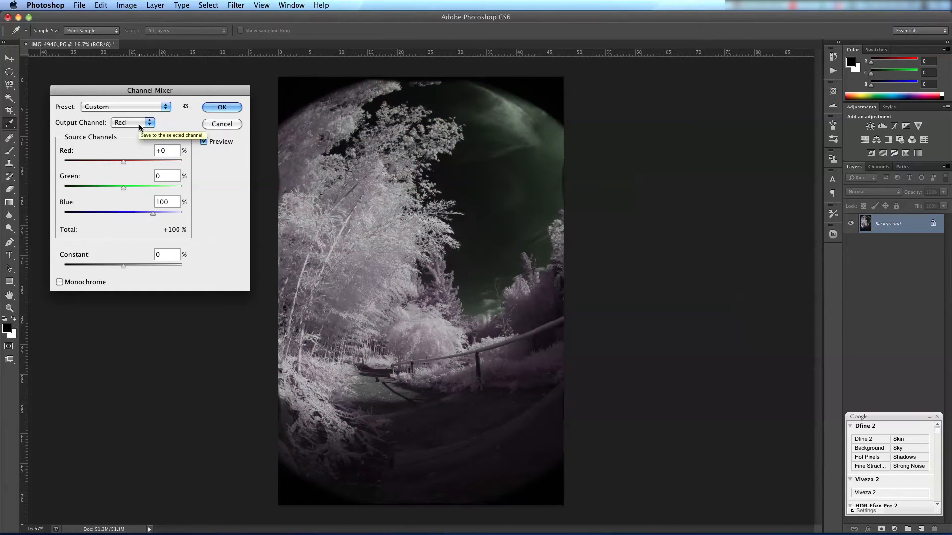
left_click(132, 122)
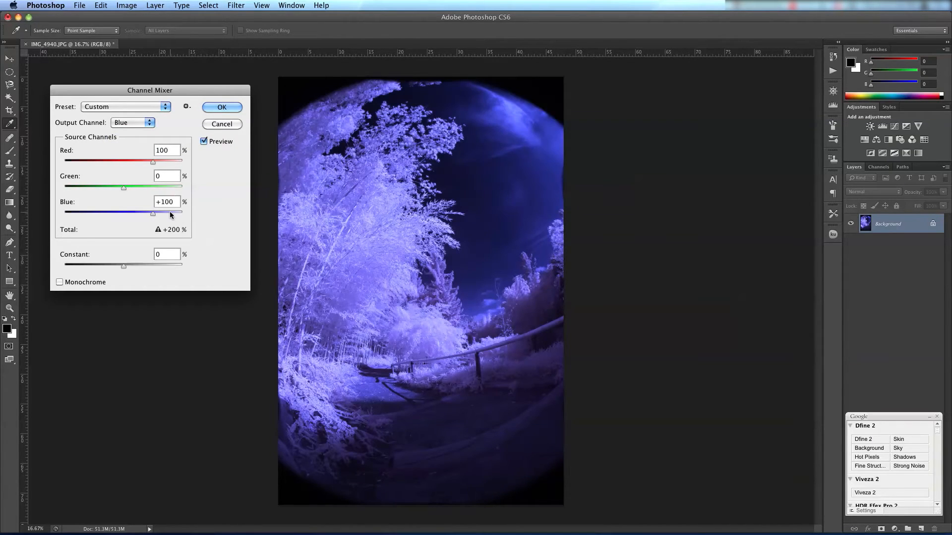
triple_click(167, 201)
type("+0")
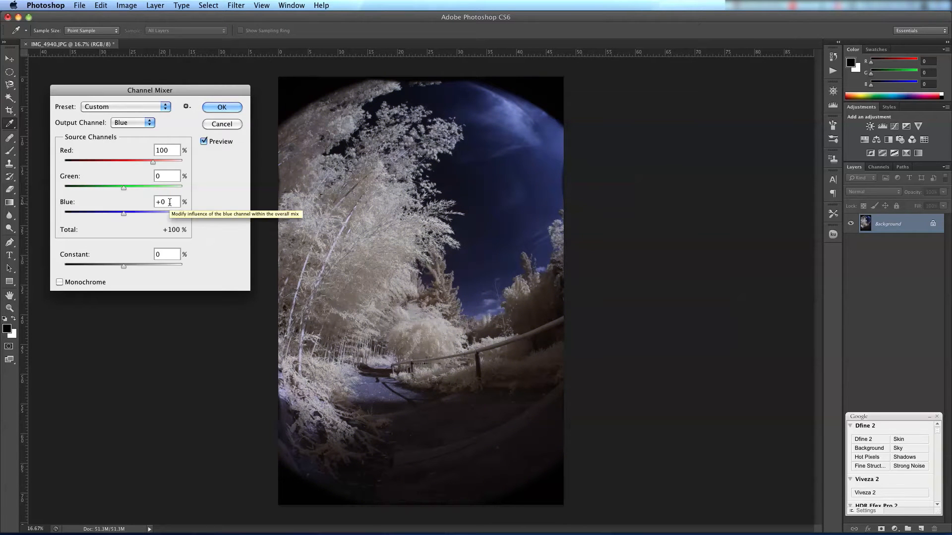
Apply the Channel Mixer swap, giving a deep blue sky and cream-white foliage.
left_click(221, 107)
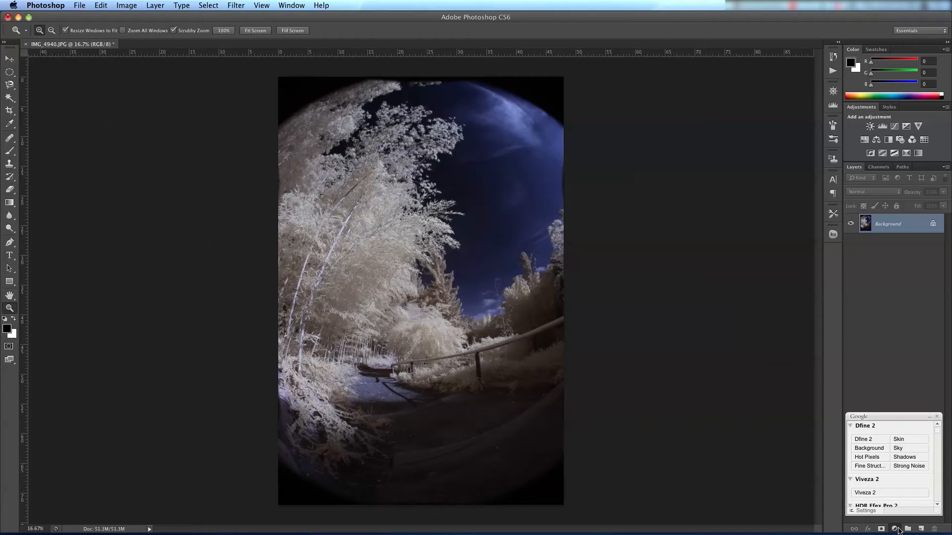
Add a Black & White adjustment layer above the background to render the photo monochrome.
left_click(896, 529)
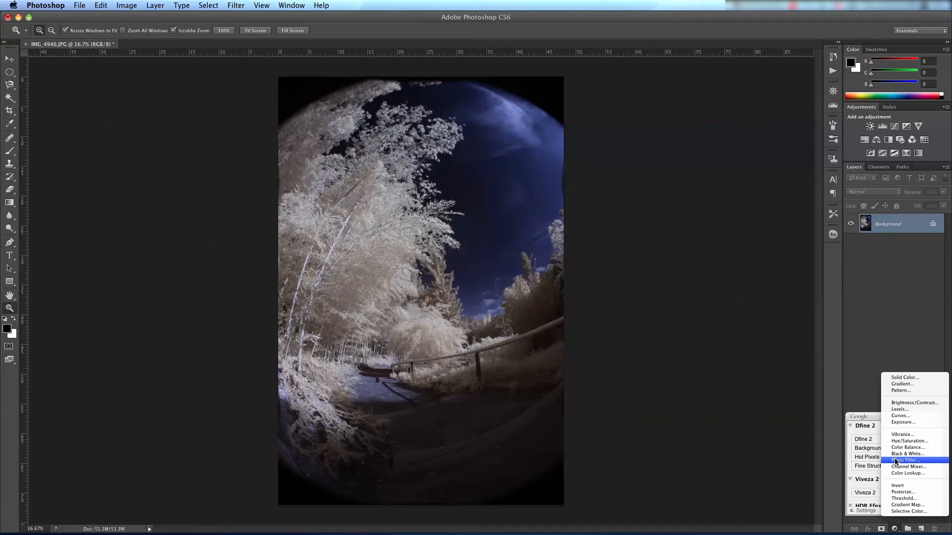
left_click(907, 453)
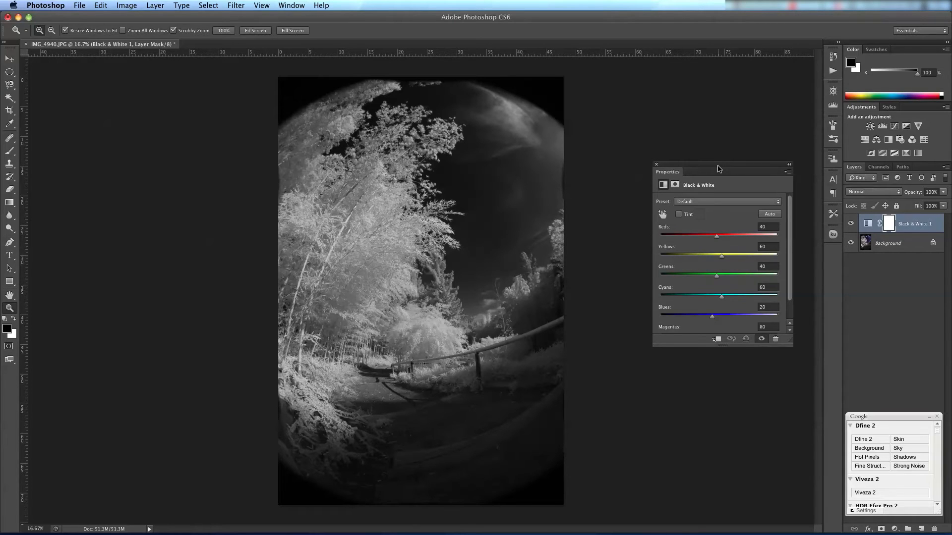
mouse_move(720, 240)
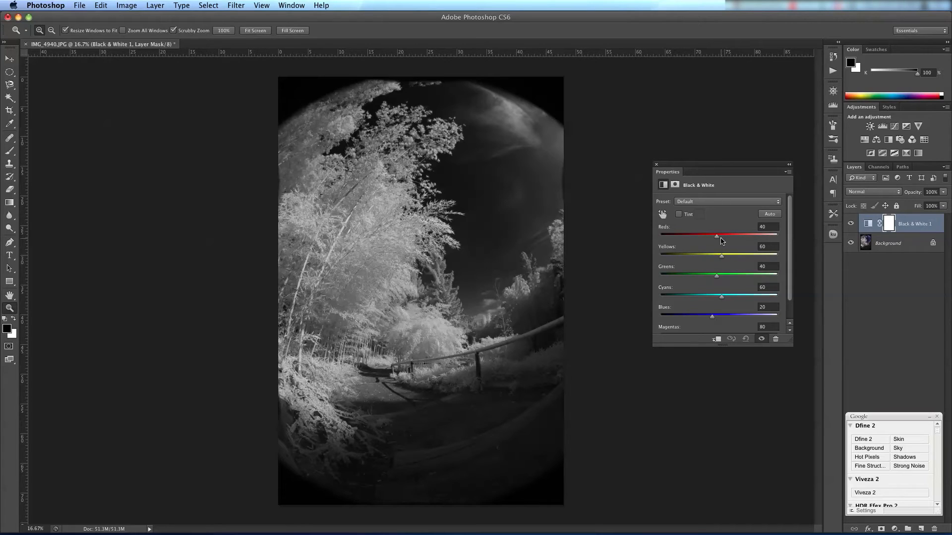
mouse_move(716, 320)
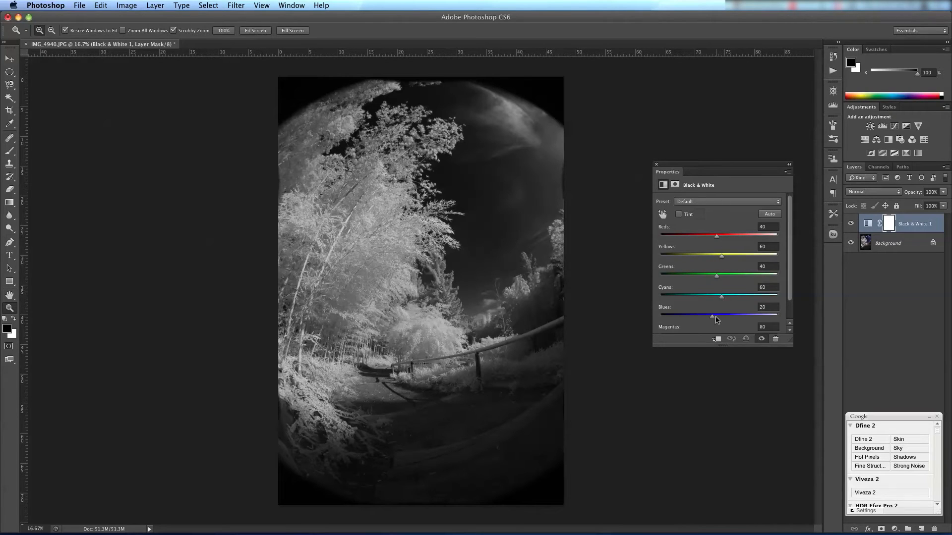
mouse_move(616, 211)
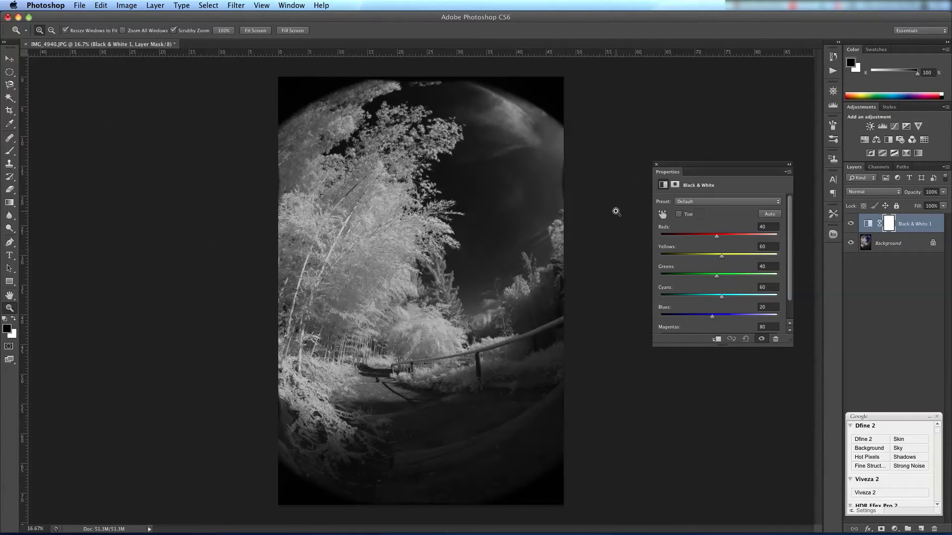
mouse_move(889, 223)
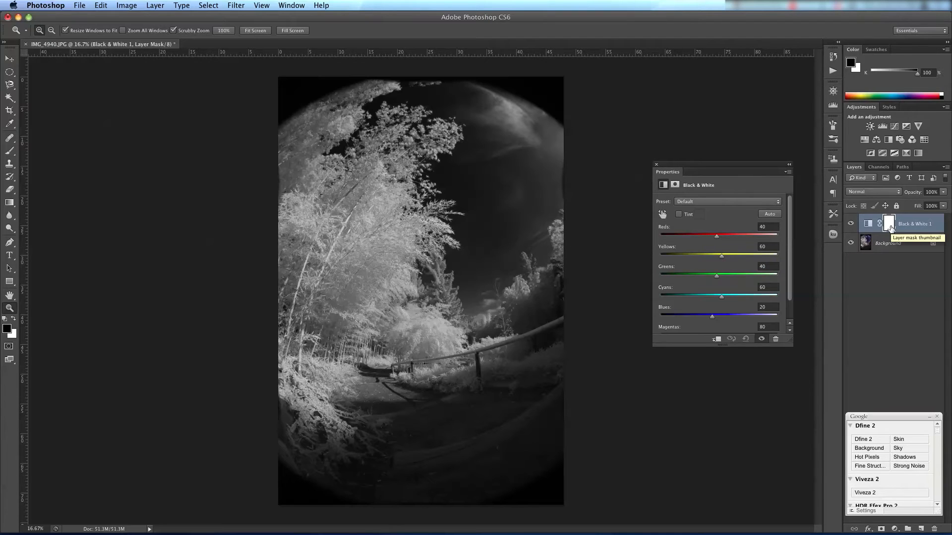
mouse_move(889, 229)
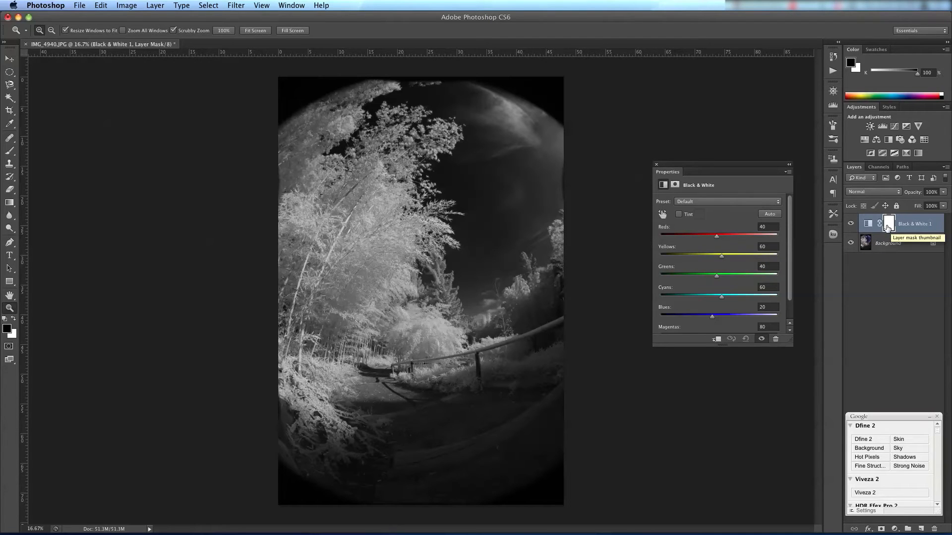
mouse_move(726, 262)
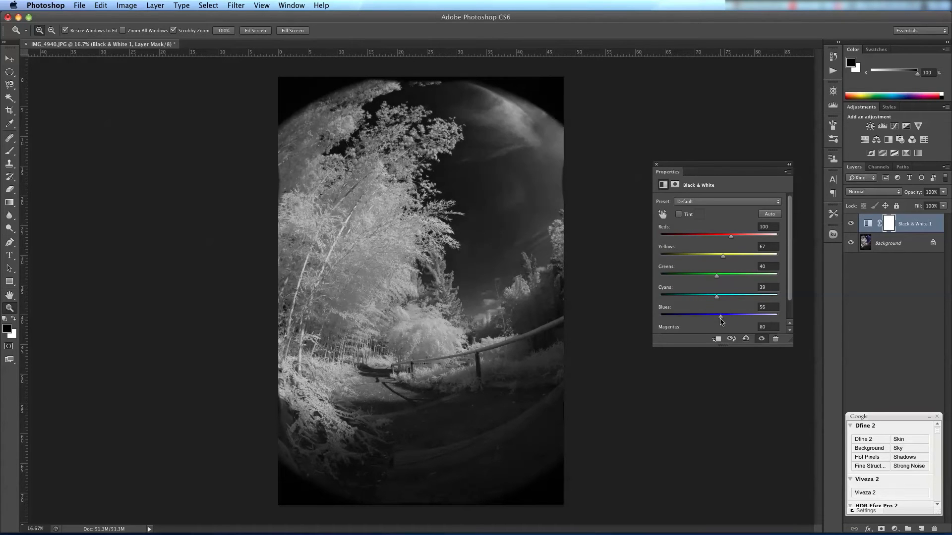
mouse_move(720, 318)
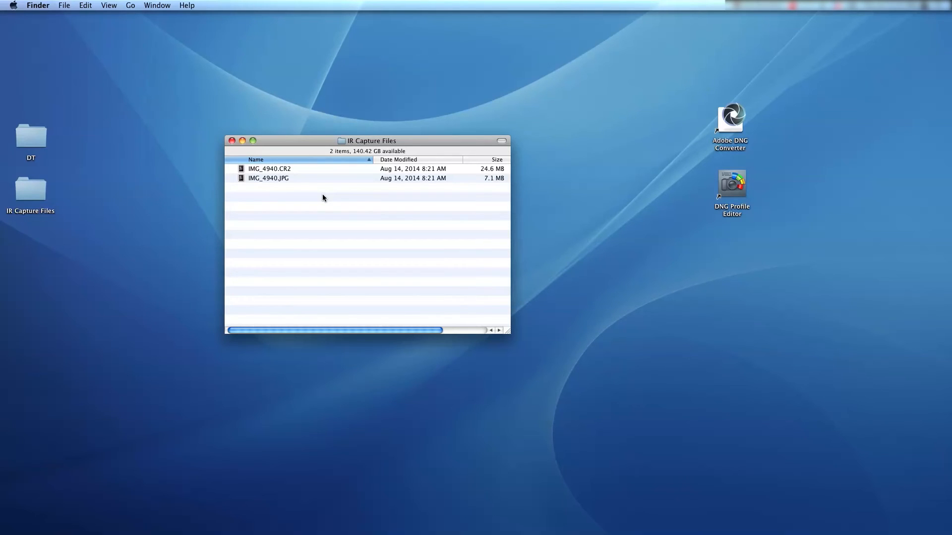
mouse_move(271, 169)
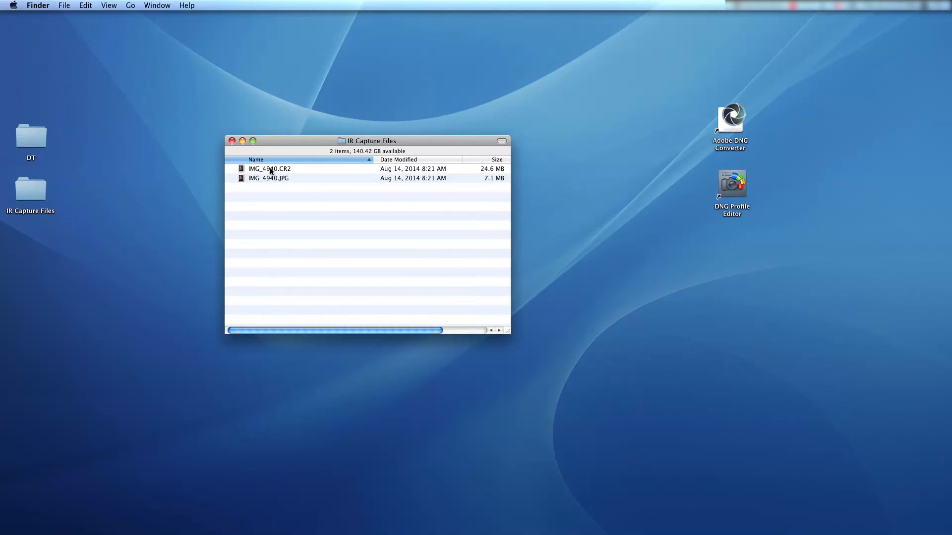
Open the raw capture IMG_4940.CR2 in Camera Raw at its as-shot white balance.
double_click(270, 169)
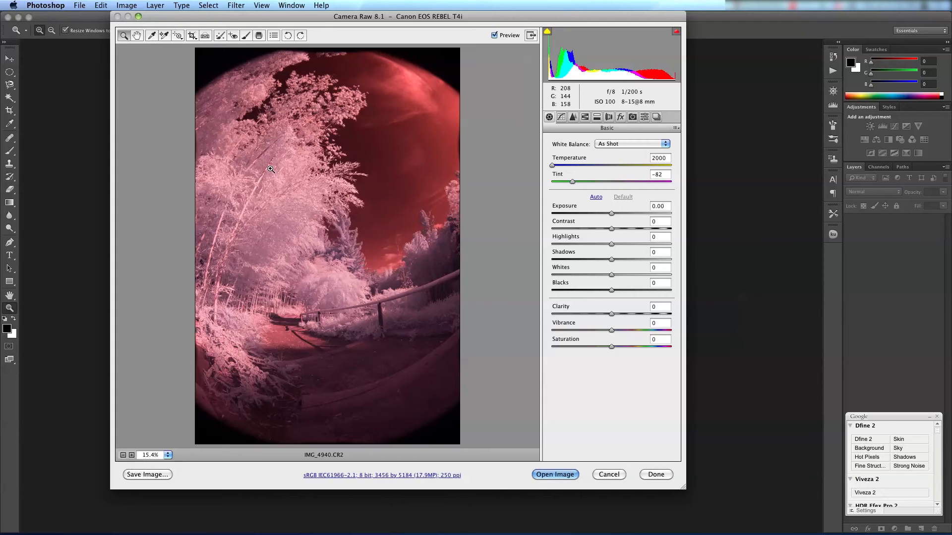
mouse_move(656, 161)
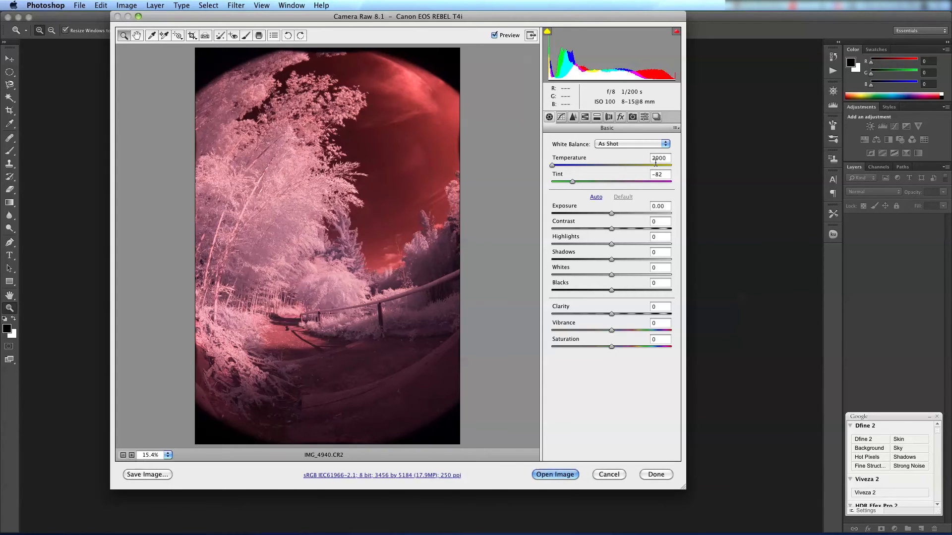
mouse_move(367, 143)
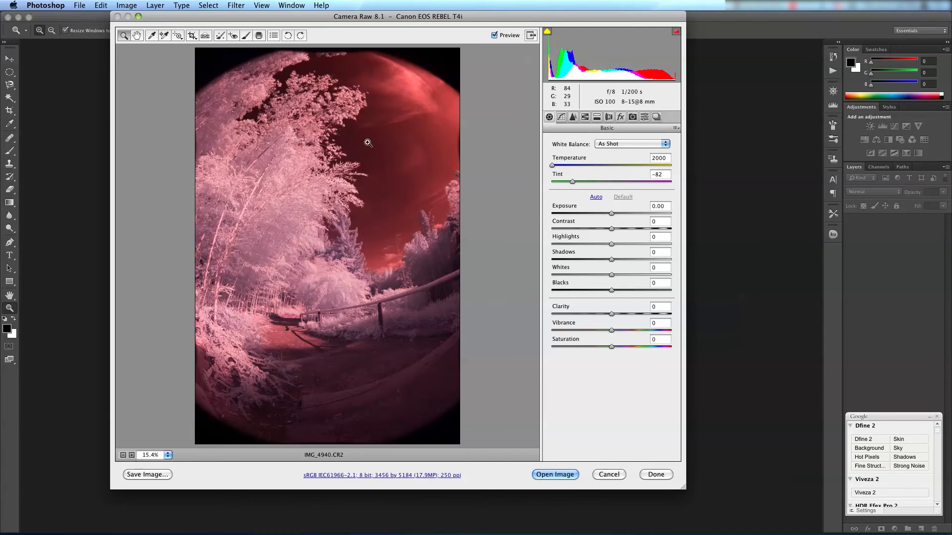
mouse_move(360, 178)
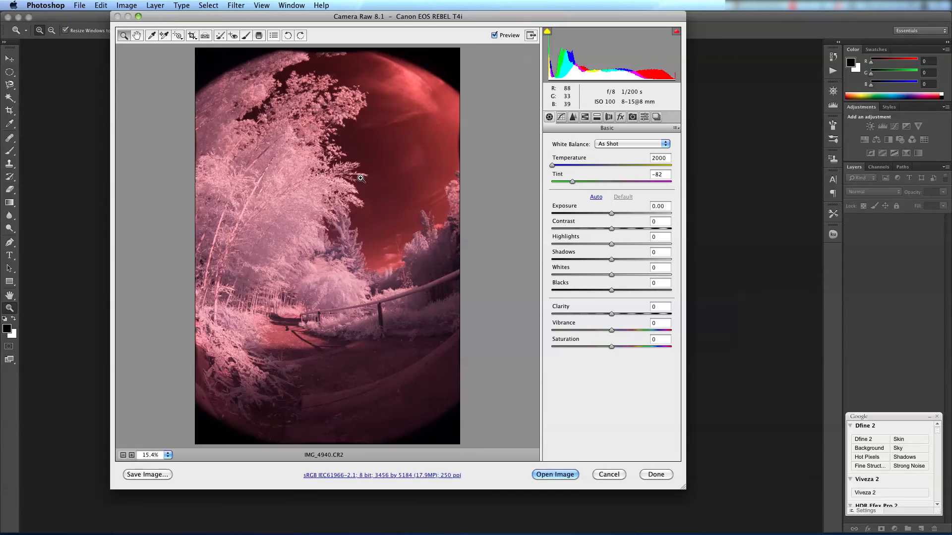
mouse_move(399, 185)
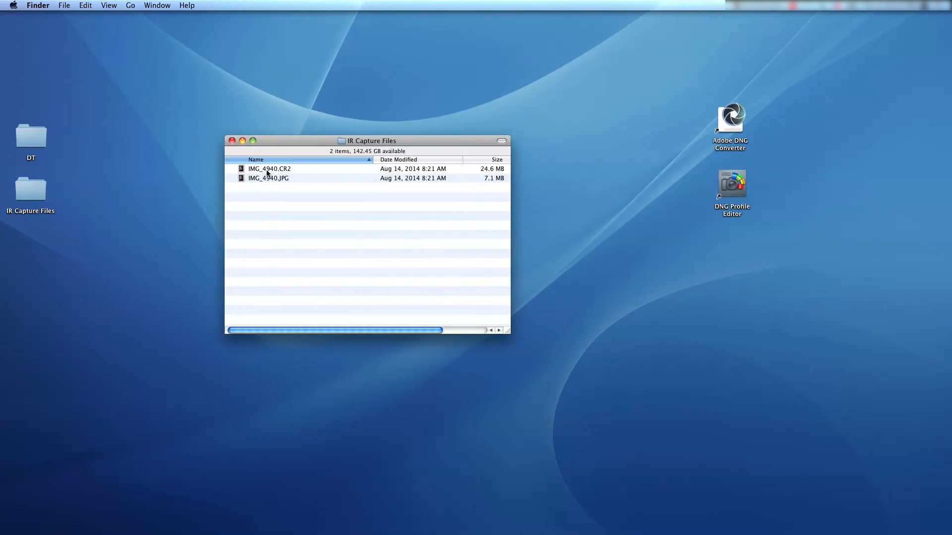
mouse_move(292, 174)
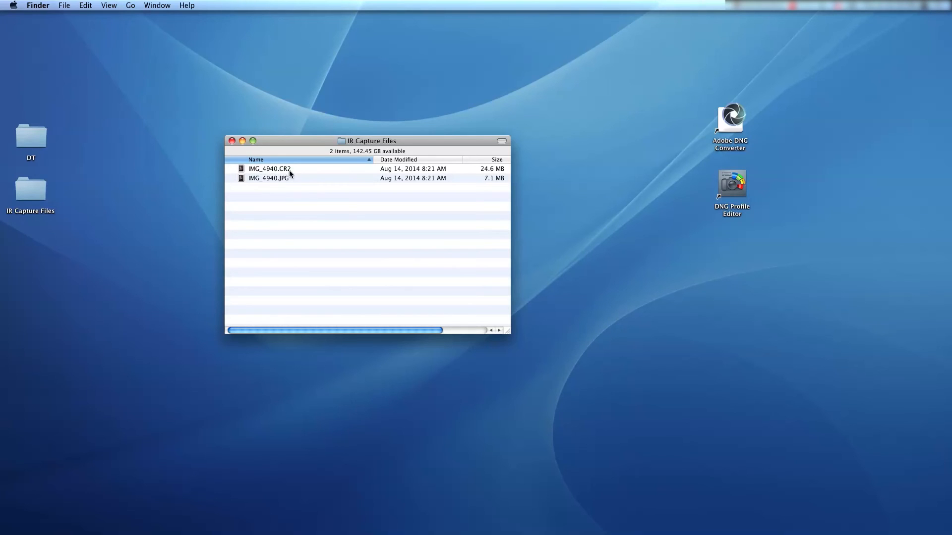
mouse_move(738, 124)
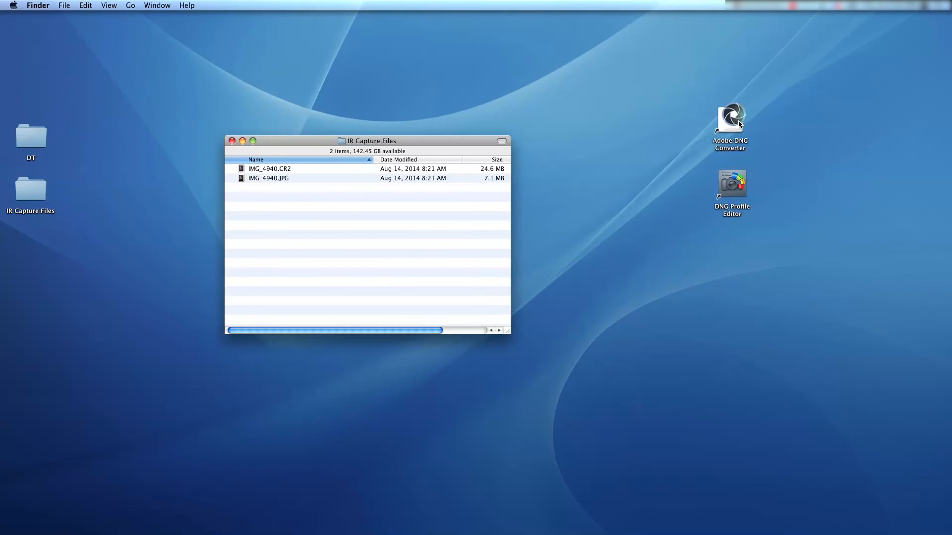
Launch Adobe DNG Converter from the desktop icon.
double_click(729, 115)
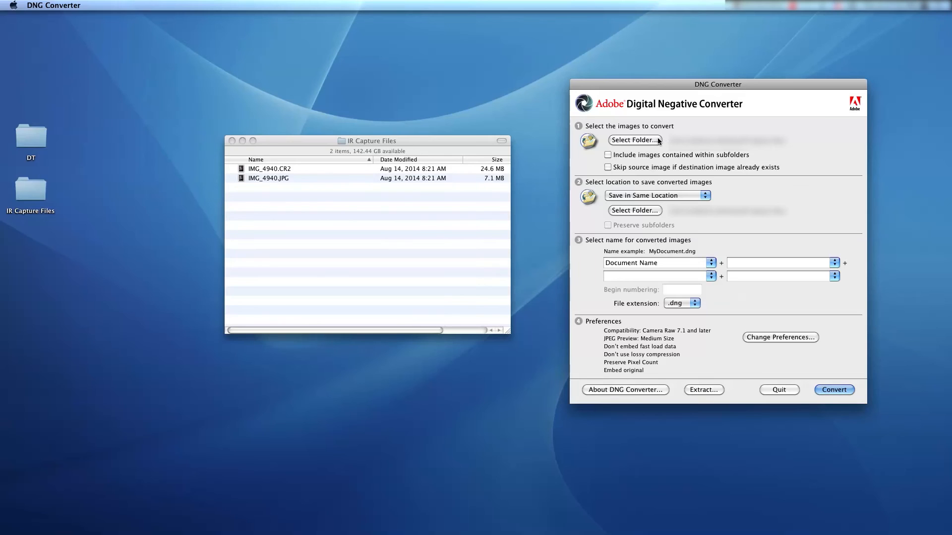
Convert the IR Capture Files folder's raw file into IMG_4940.dng and dismiss the status report.
left_click(635, 140)
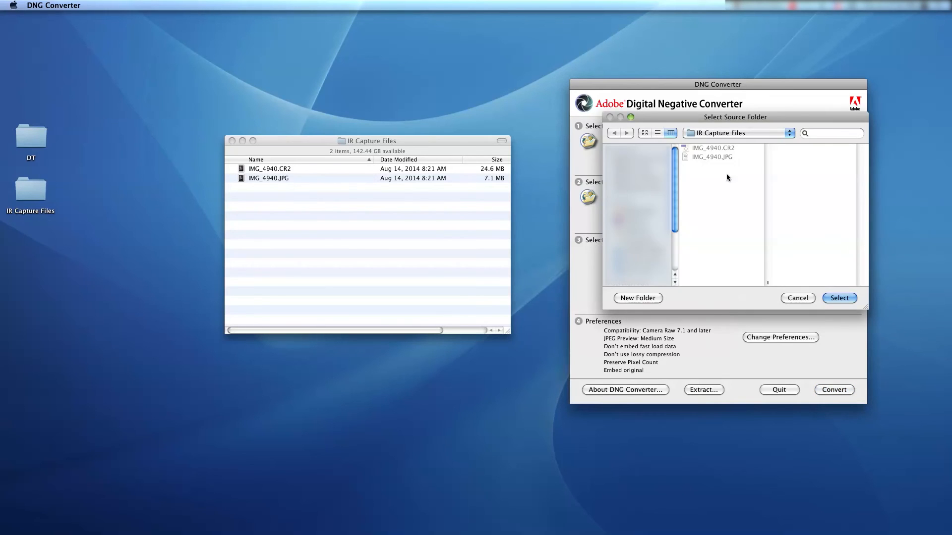
left_click(839, 299)
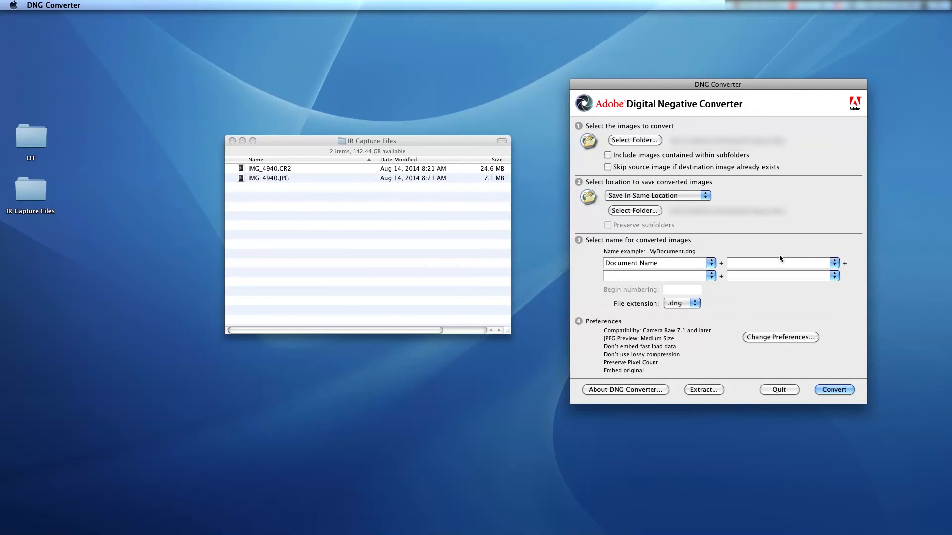
mouse_move(865, 292)
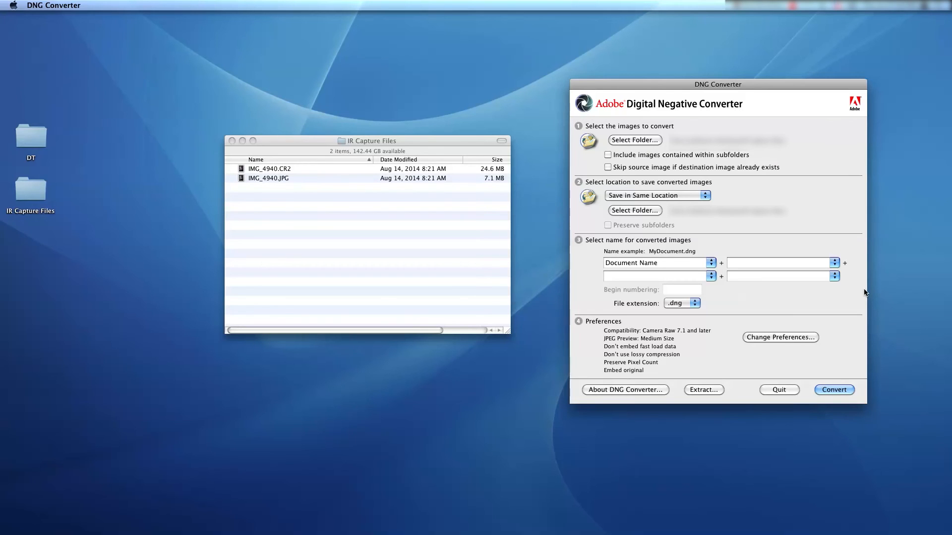
mouse_move(843, 381)
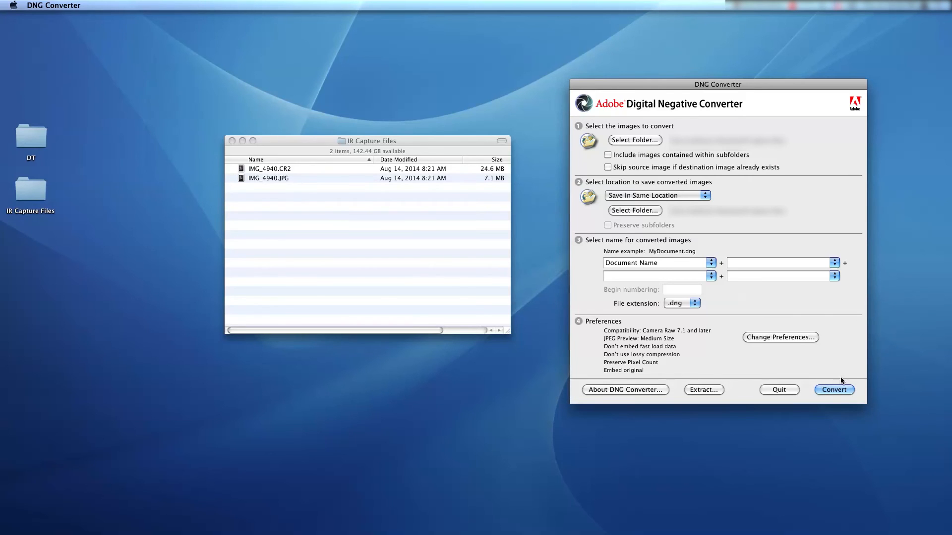
left_click(834, 390)
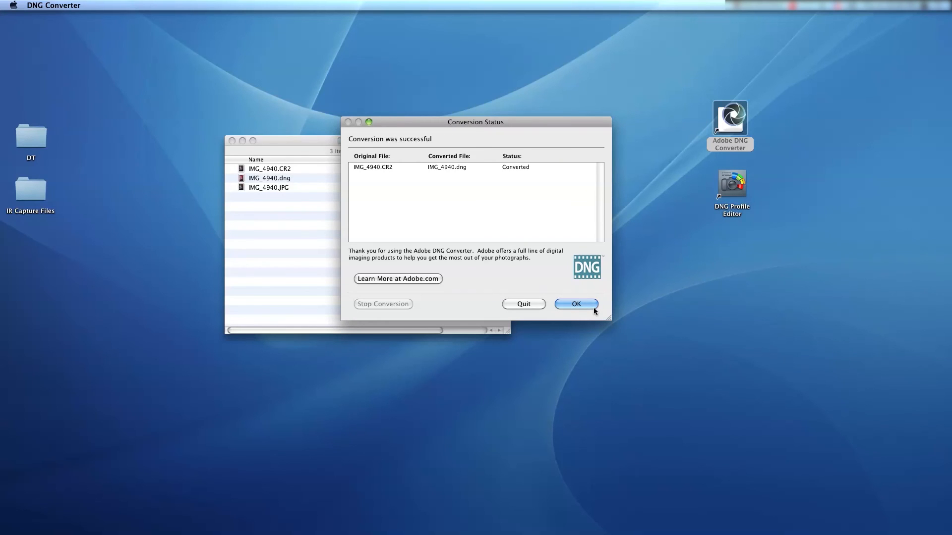
left_click(575, 304)
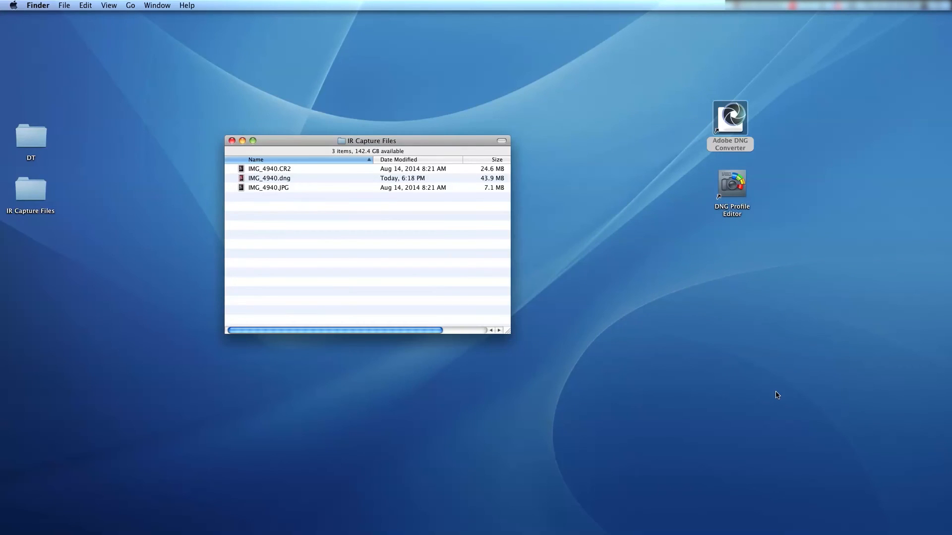
Launch DNG Profile Editor and open IMG_4940.dng as the image for a new recipe.
double_click(730, 185)
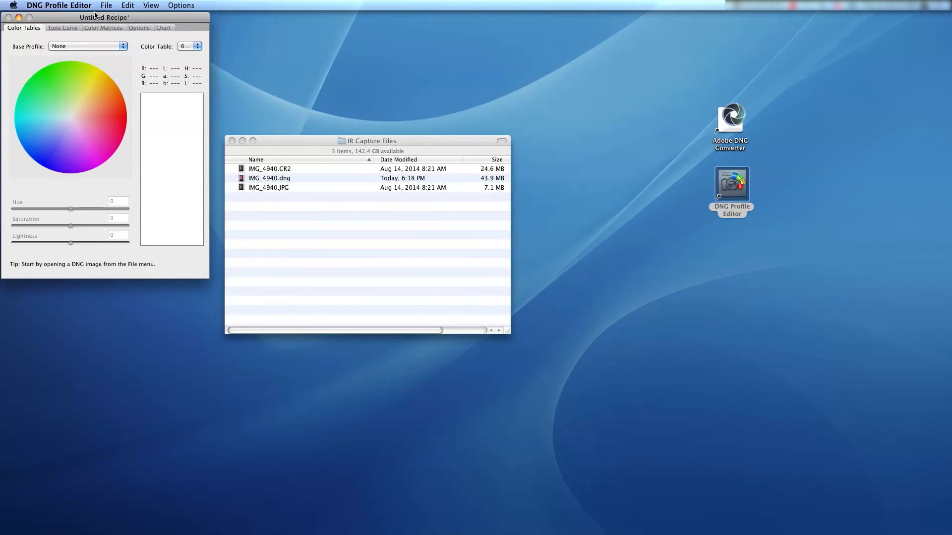
left_click(106, 5)
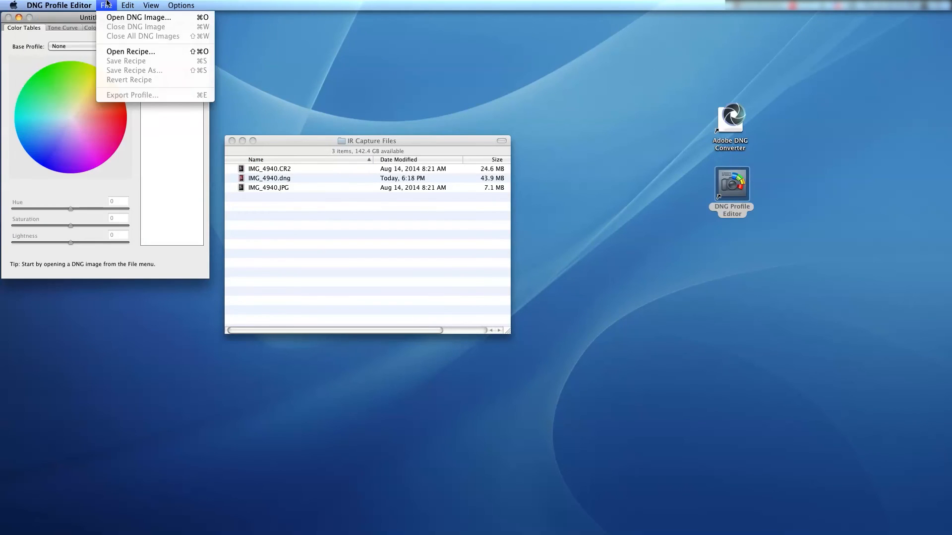
left_click(139, 16)
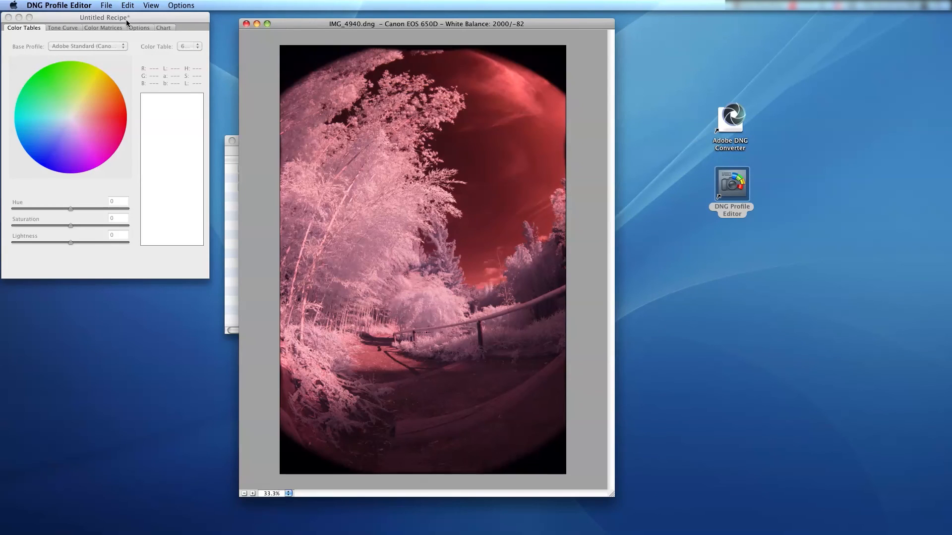
Set Color Matrices white balance temperature to -98 and save the Canon EOS 650D profile.
left_click(102, 28)
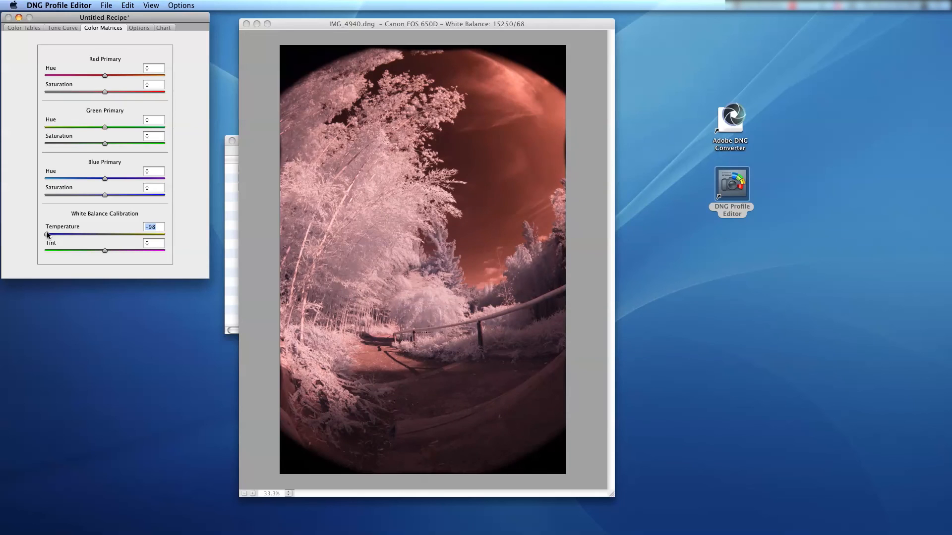
mouse_move(112, 15)
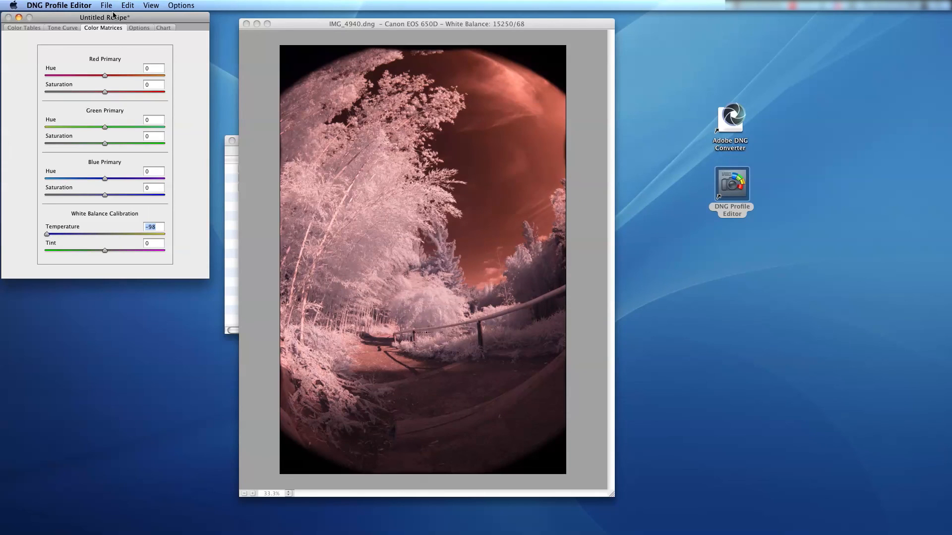
left_click(107, 5)
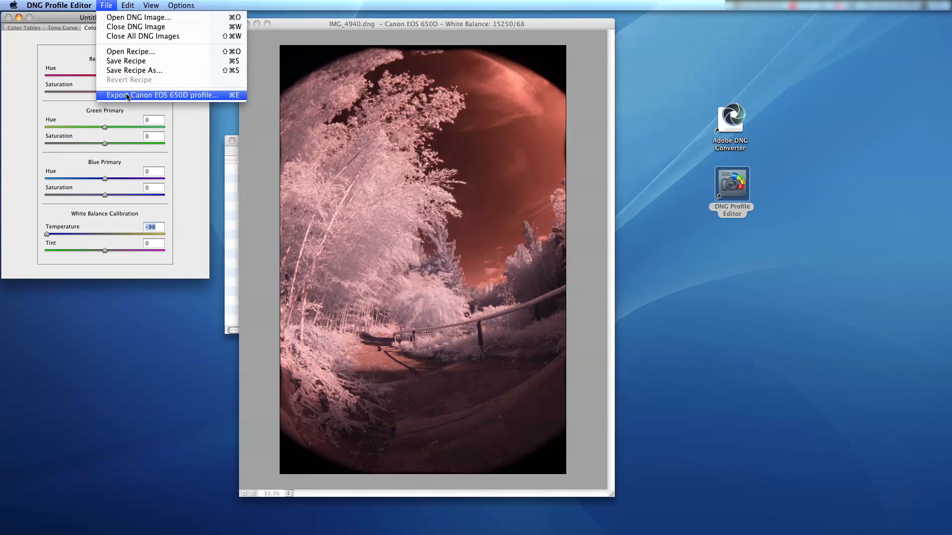
left_click(161, 95)
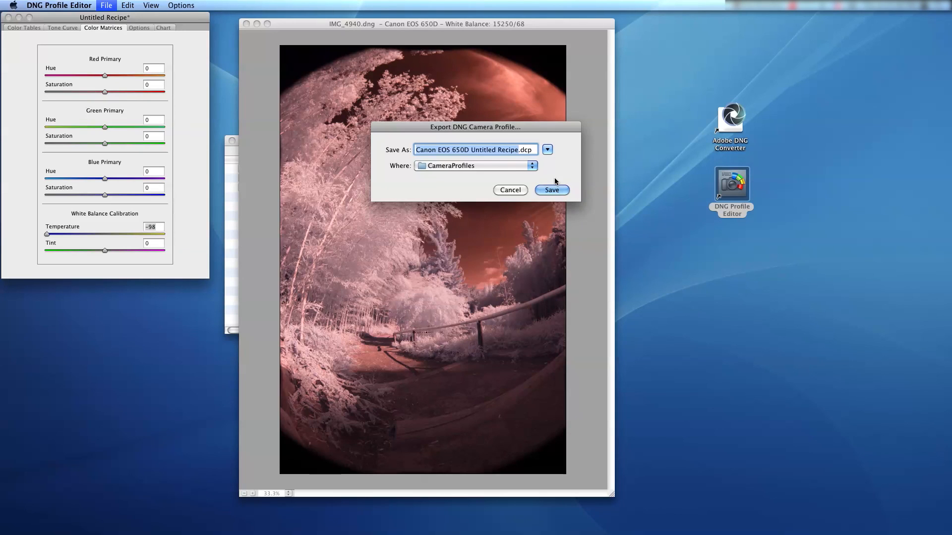
left_click(550, 190)
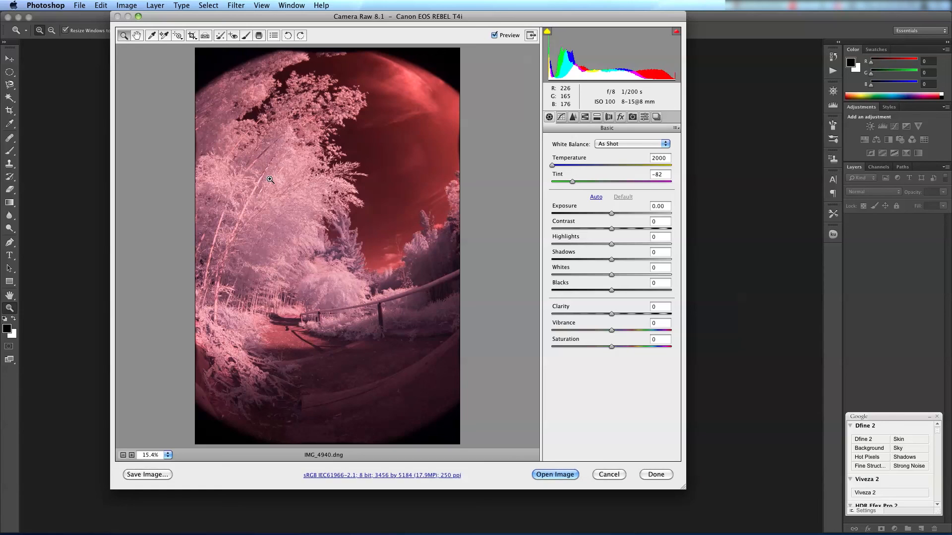
mouse_move(464, 154)
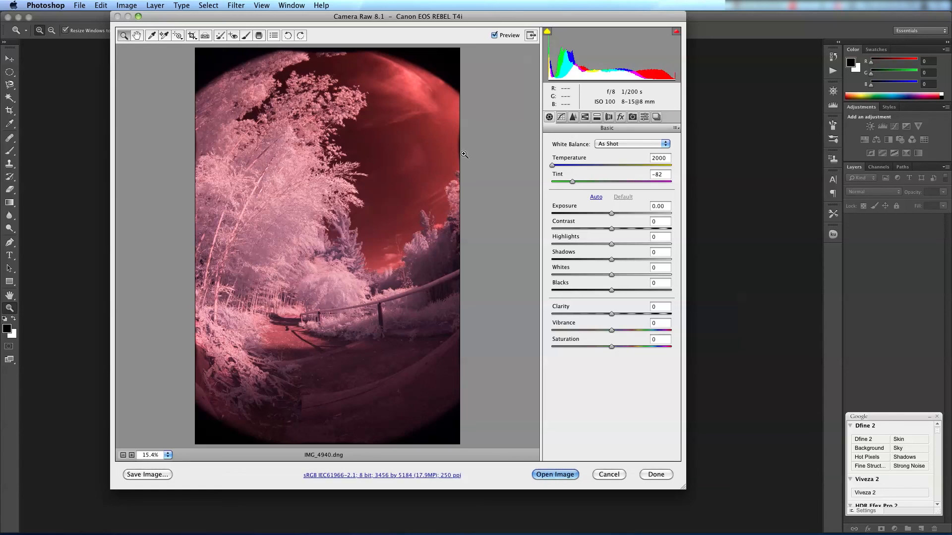
Show the Camera Calibration panel for IMG_4940.dng, profile still Adobe Standard.
left_click(633, 117)
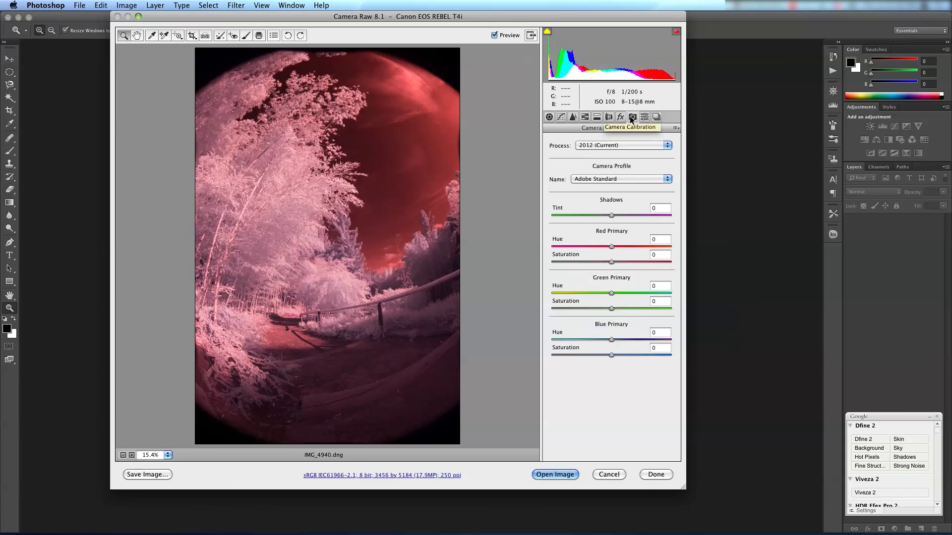
mouse_move(638, 180)
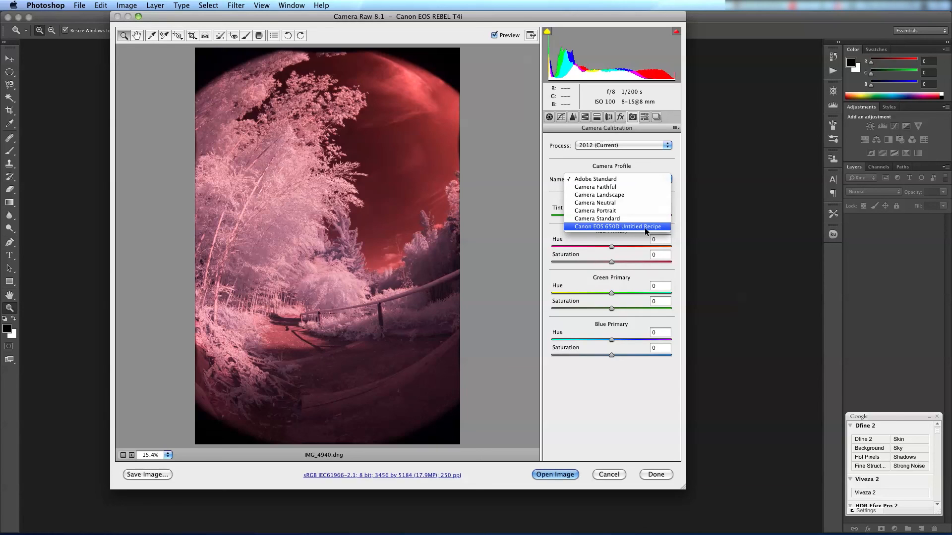
Apply the Canon EOS 650D Untitled Recipe profile, yielding temperature 7650 and tint -20 in Basic settings.
left_click(617, 226)
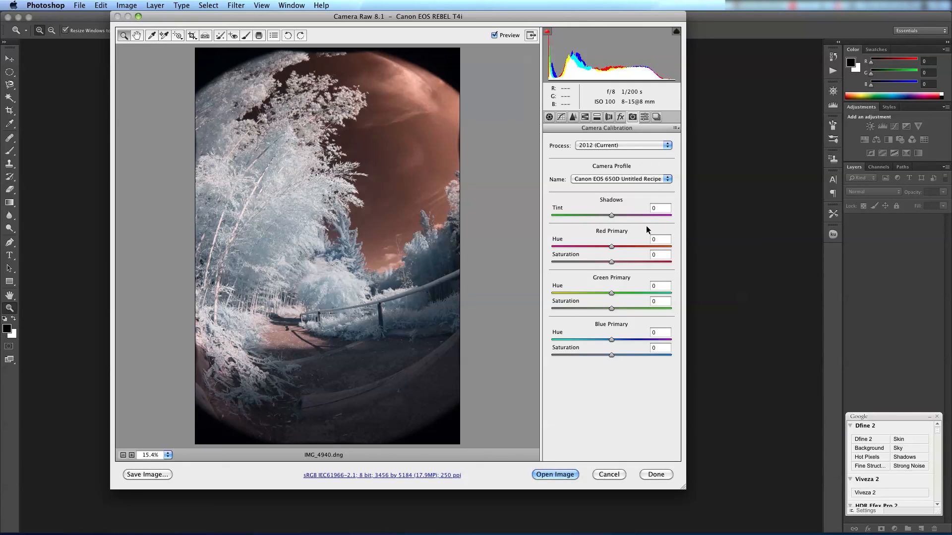
mouse_move(553, 129)
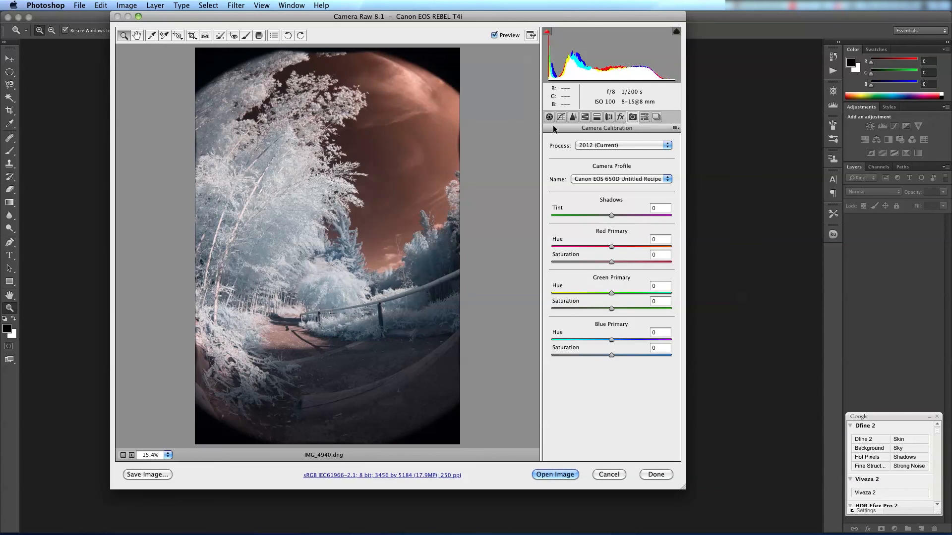
left_click(548, 117)
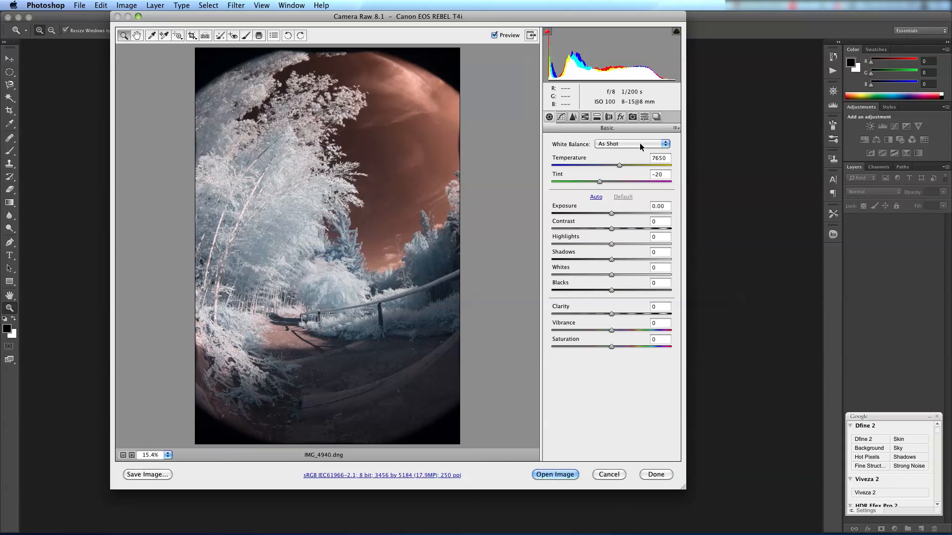
mouse_move(374, 258)
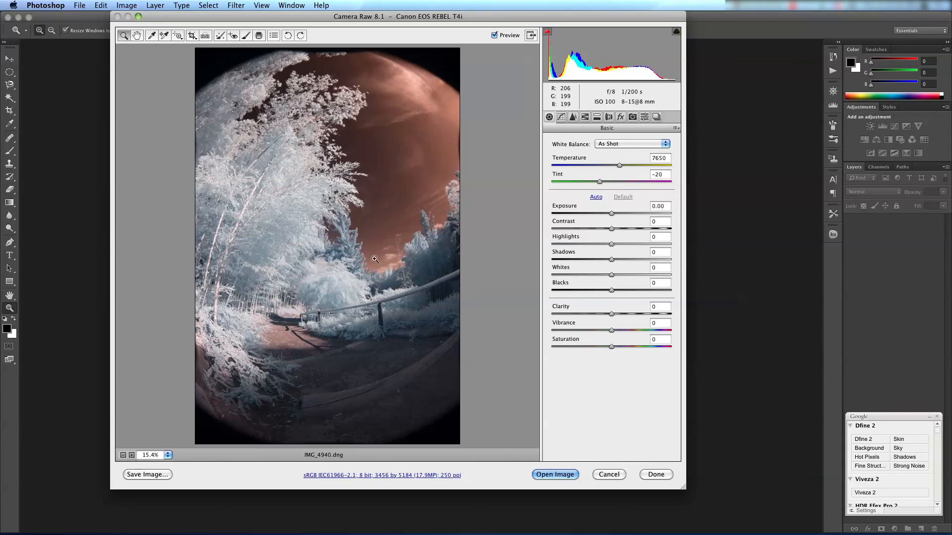
mouse_move(509, 105)
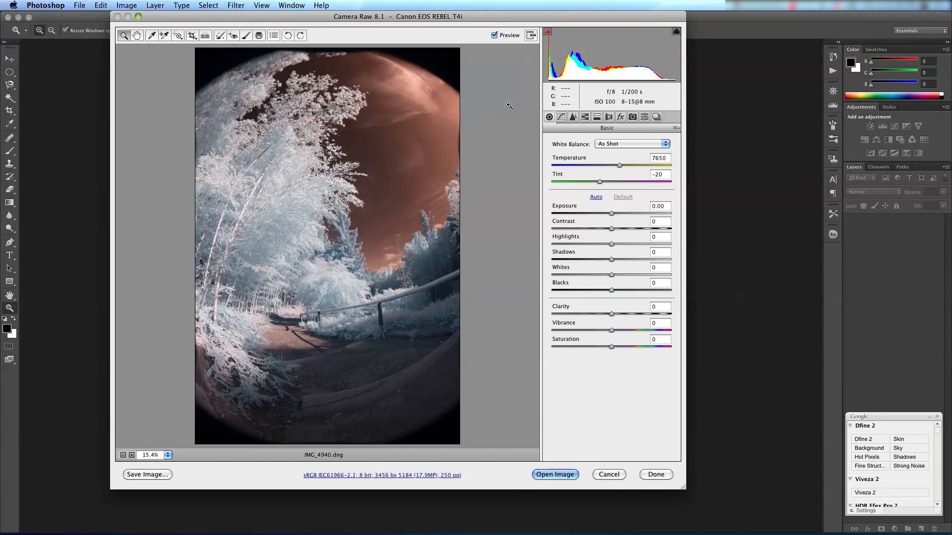
mouse_move(632, 175)
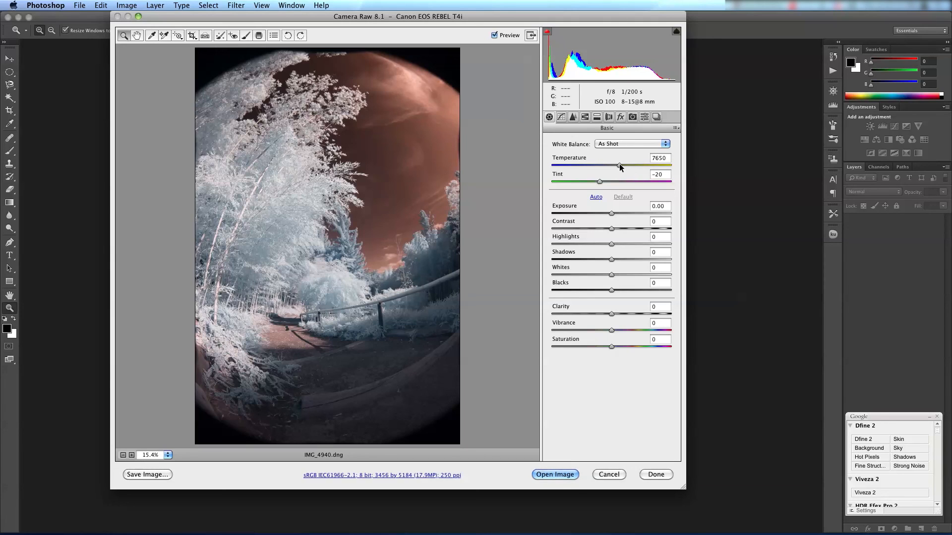
mouse_move(607, 174)
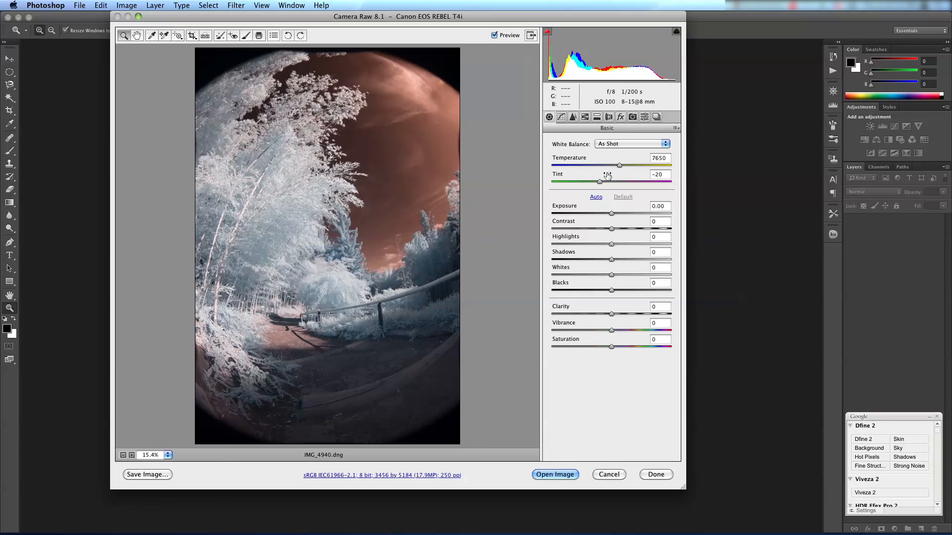
double_click(658, 157)
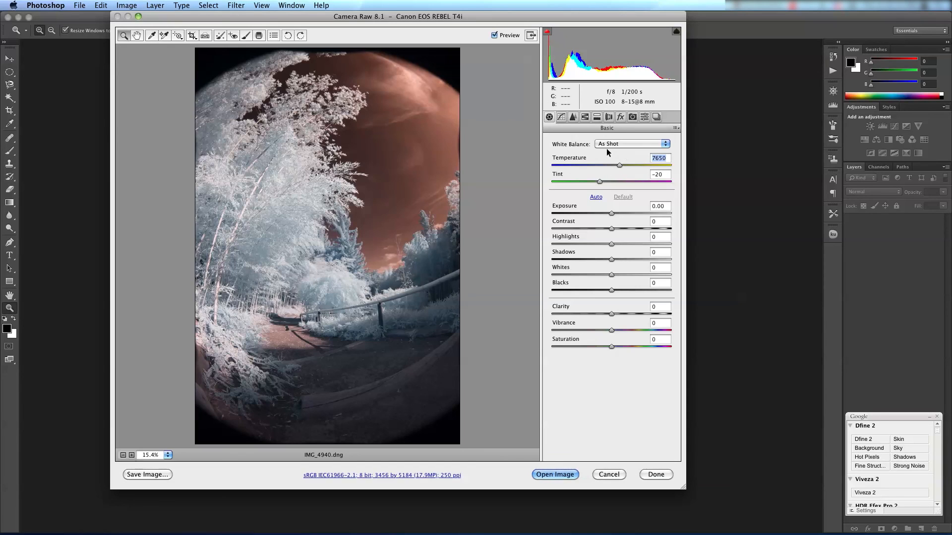